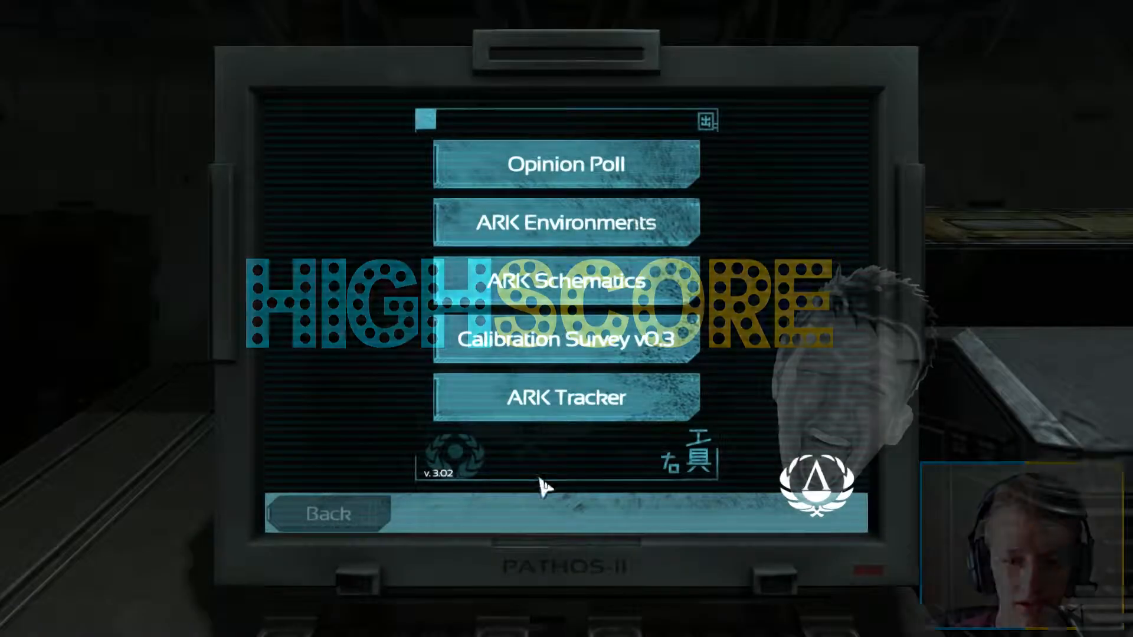
click(565, 398)
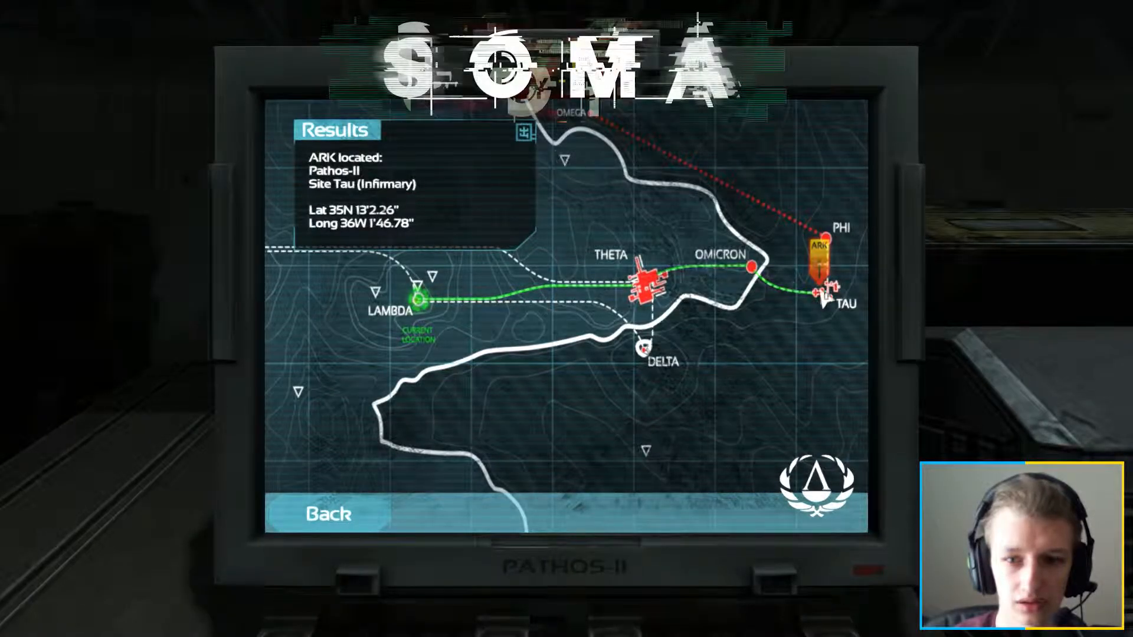
click(326, 530)
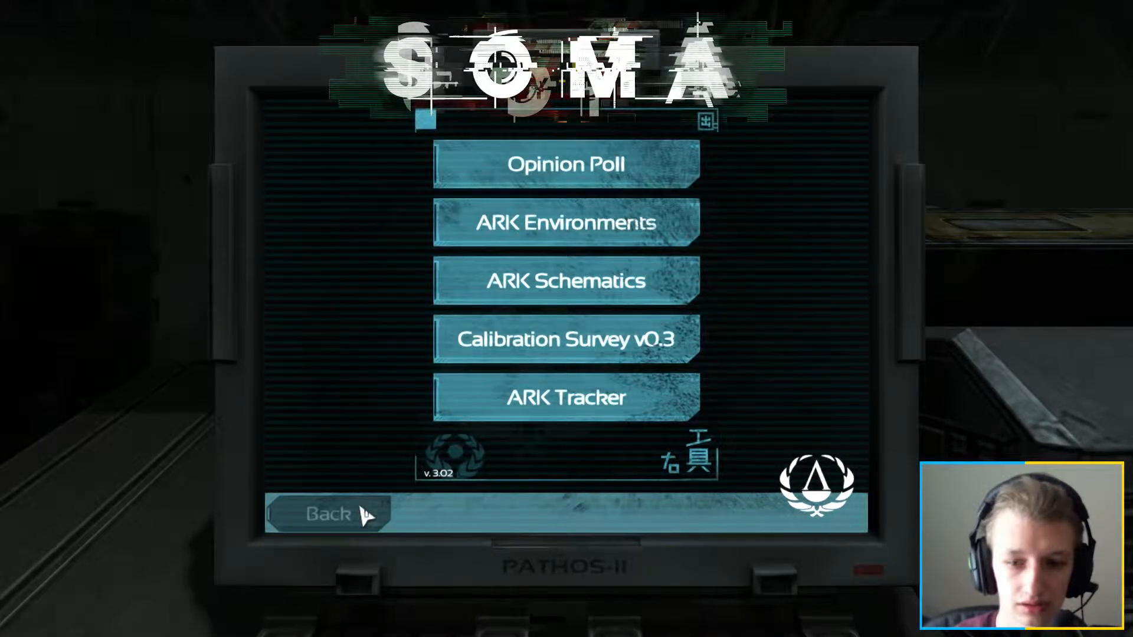
click(350, 516)
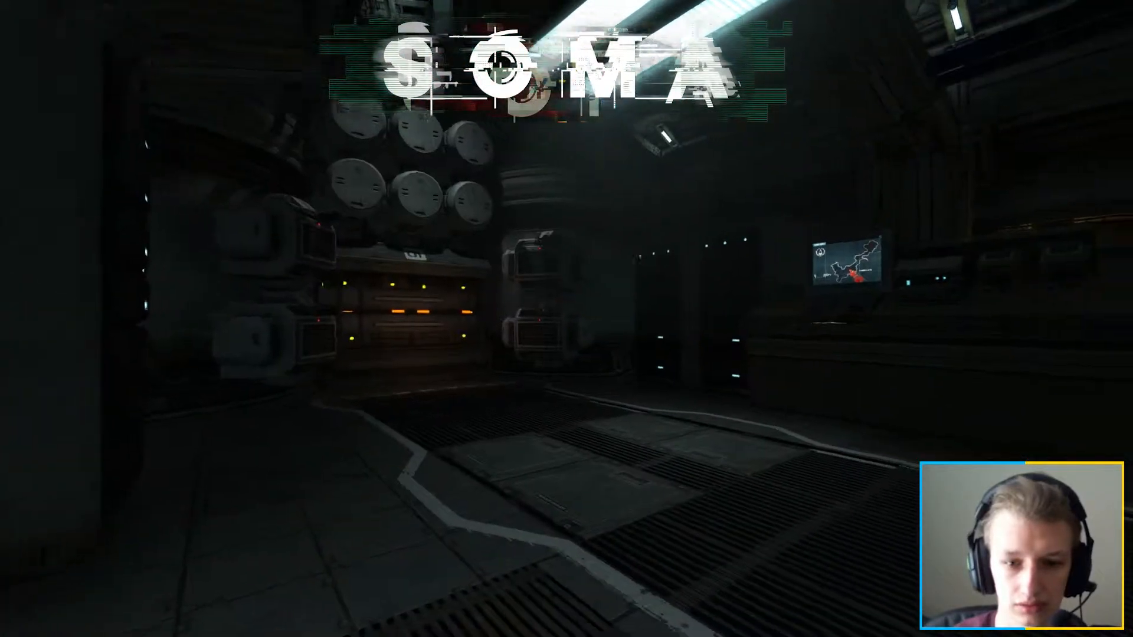